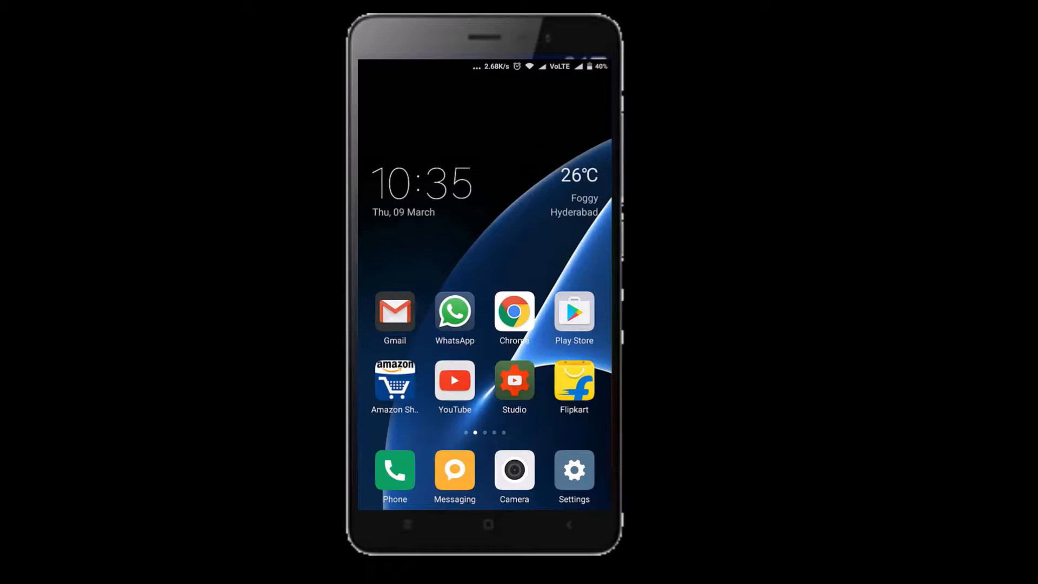
Step: From Settings reach Additional settings > Mi Mover and choose I'm a recipient on the first phone
{"action": "left_click", "coordinate": [573, 470]}
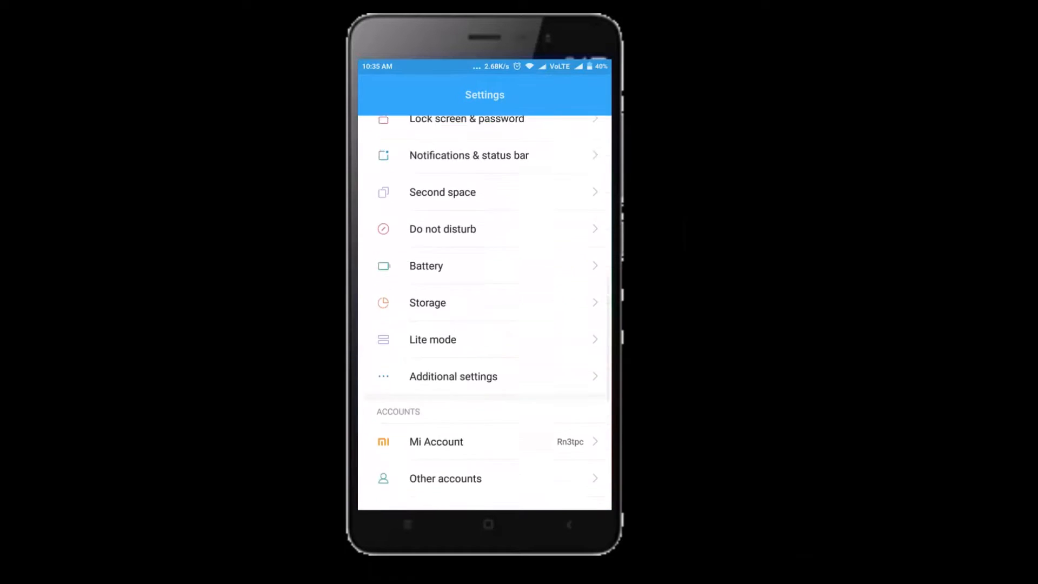
{"action": "left_click", "coordinate": [453, 376]}
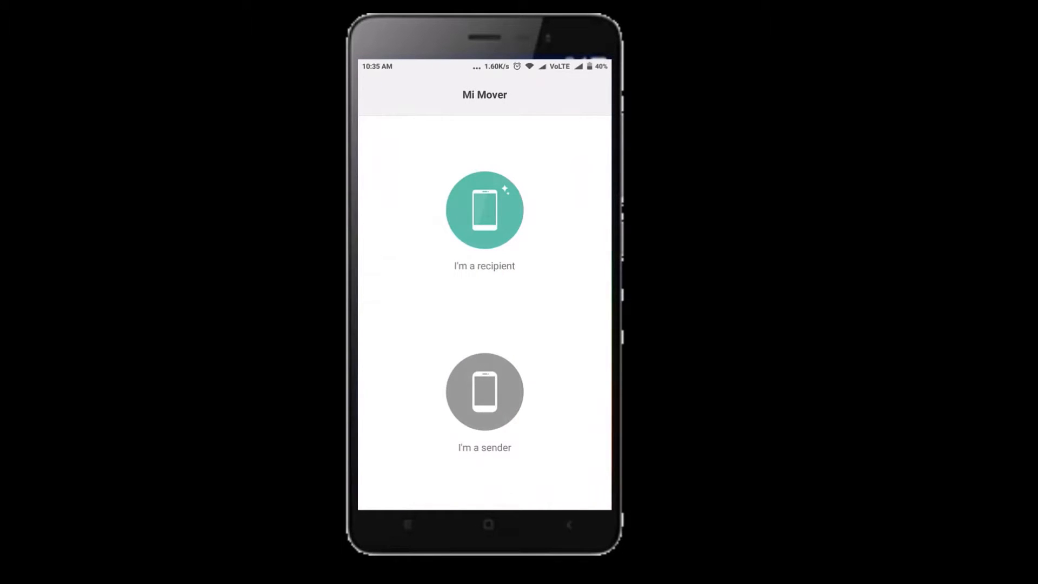
{"action": "left_click", "coordinate": [484, 392]}
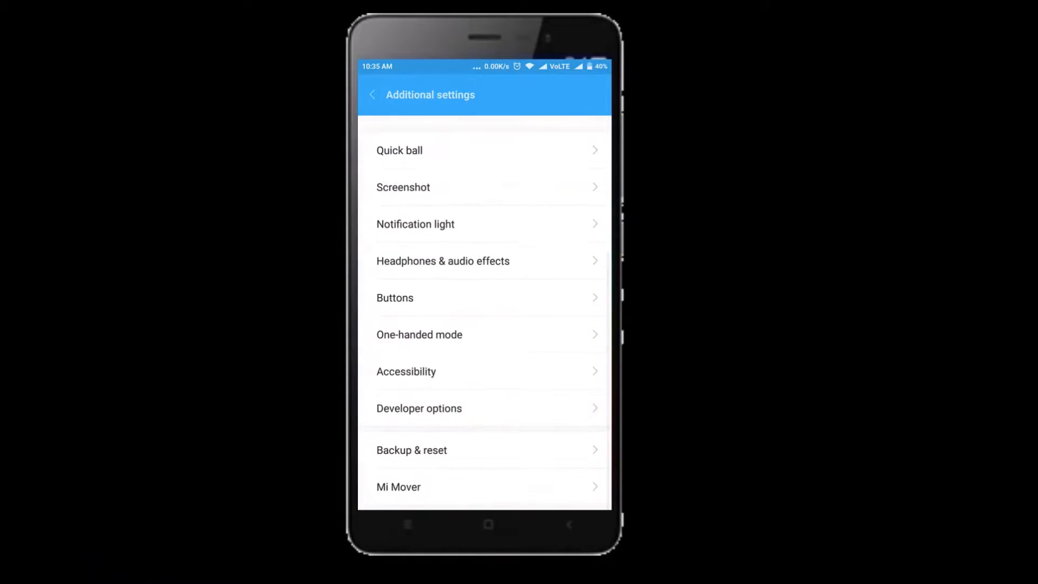
Step: On the second phone choose I'm a sender in Mi Mover to bring up the QR scanner
{"action": "left_click", "coordinate": [399, 487]}
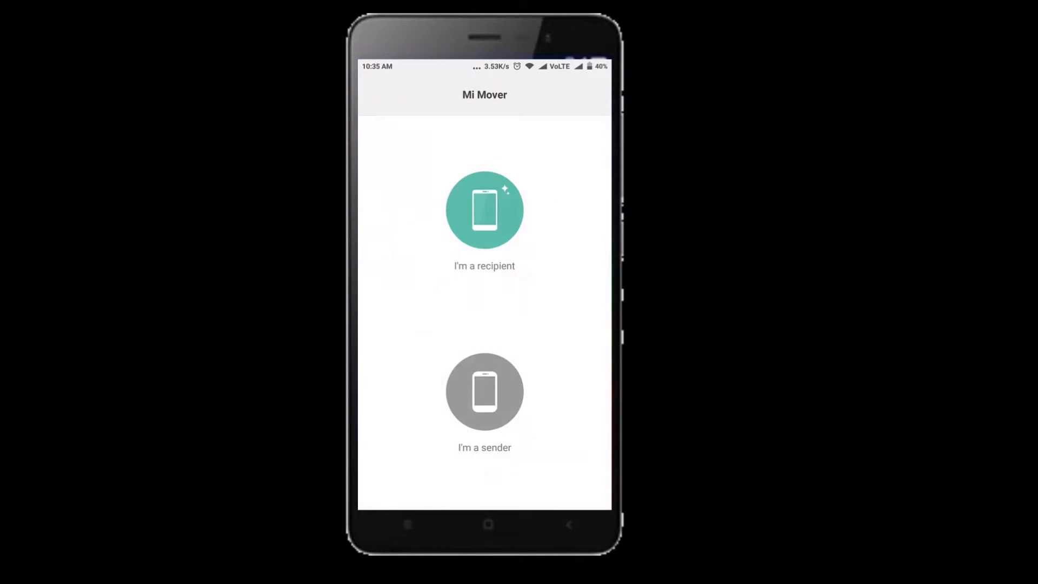
{"action": "left_click", "coordinate": [485, 210]}
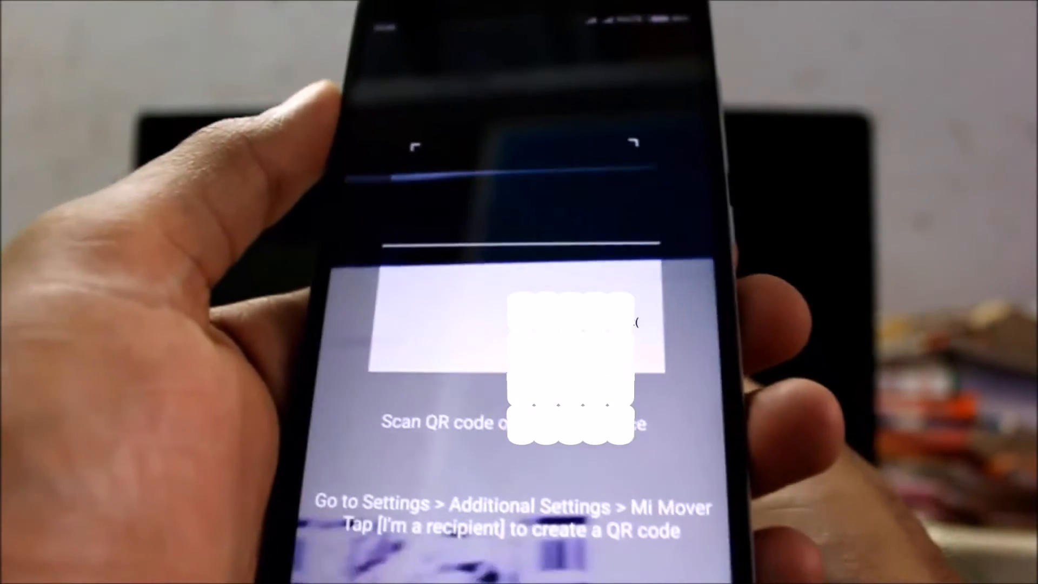